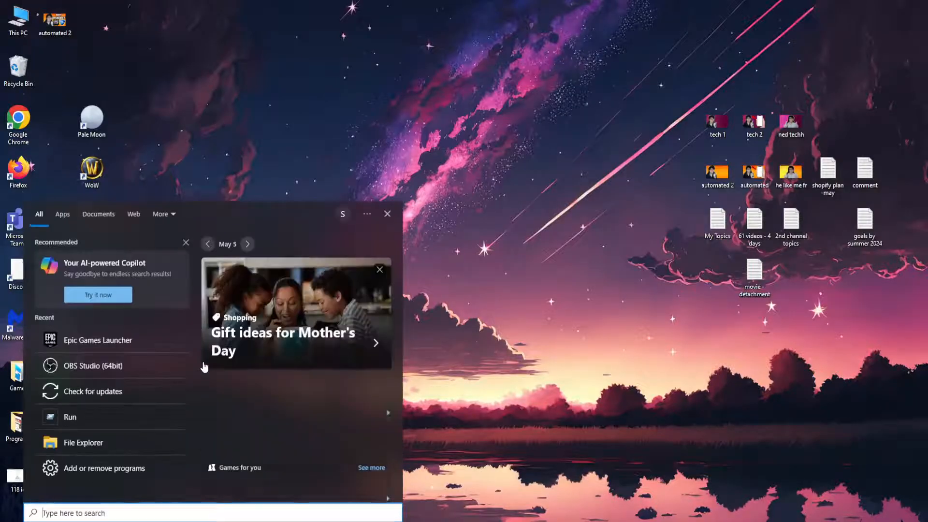
Use the Run dialog with %localappdata% to show the AppData Local folder.
text(run)
text(%localappdata%)
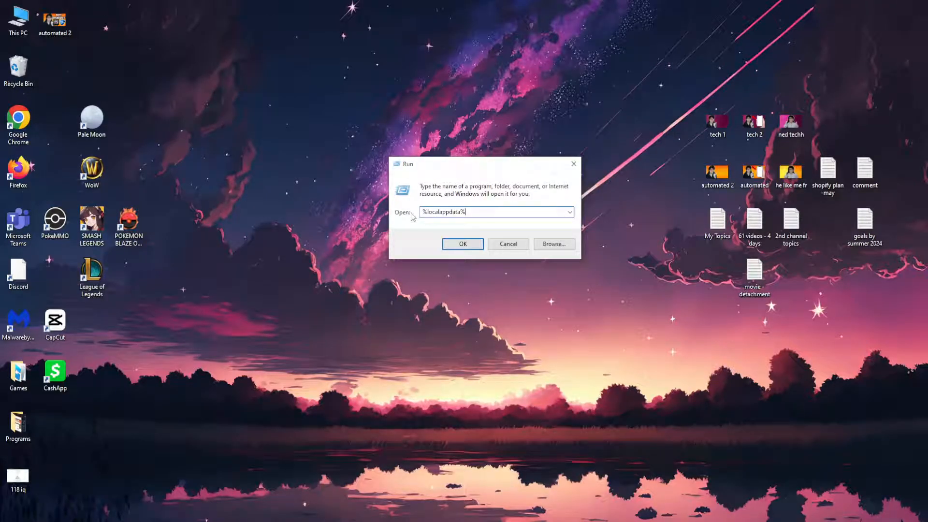
click(462, 244)
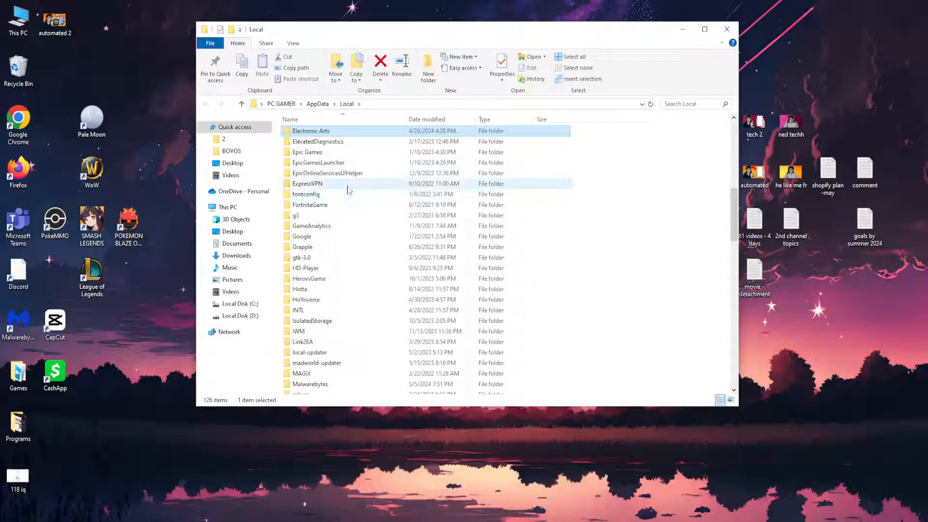
Remove the Epic Online Services folder inside AppData\Local\Epic Games.
click(307, 151)
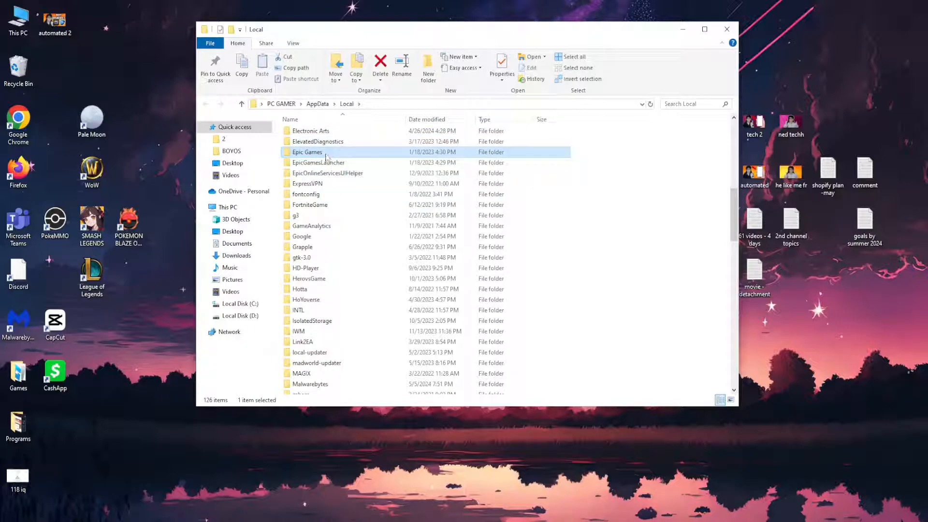
double_click(306, 152)
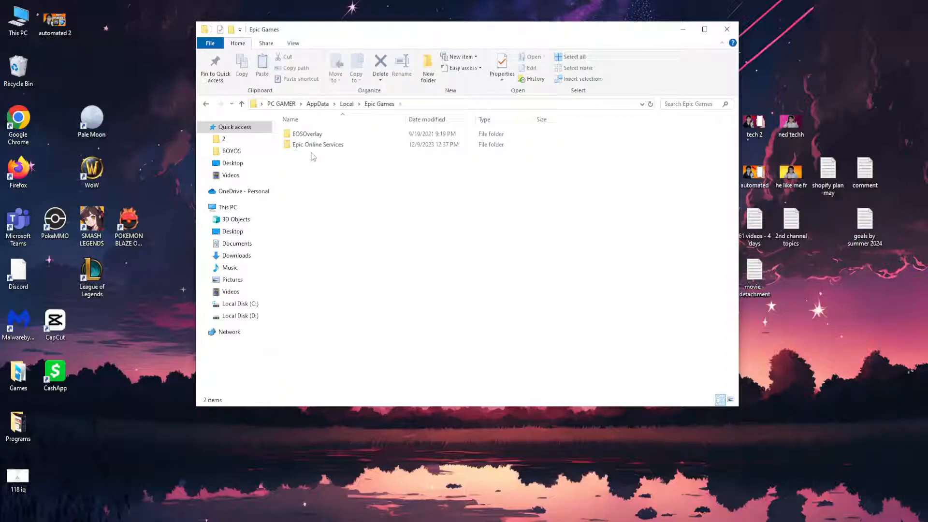
click(317, 144)
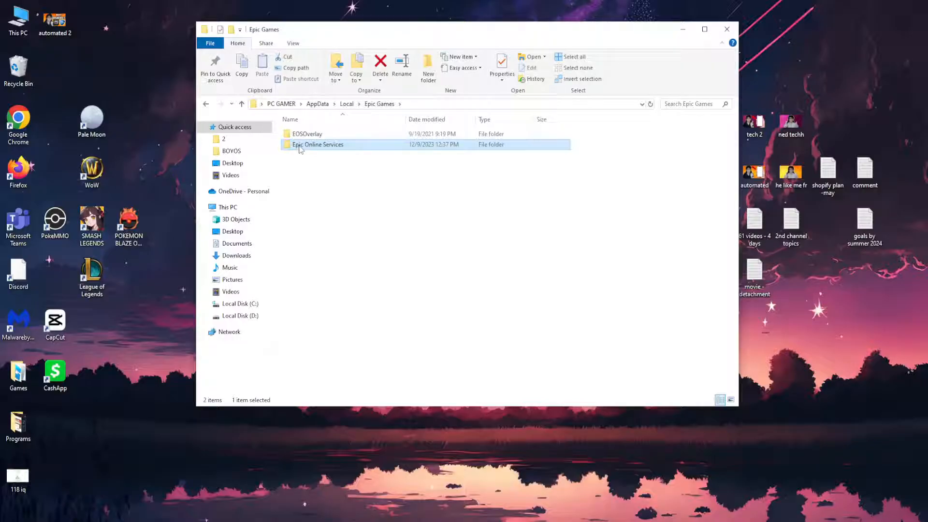
right_click(318, 144)
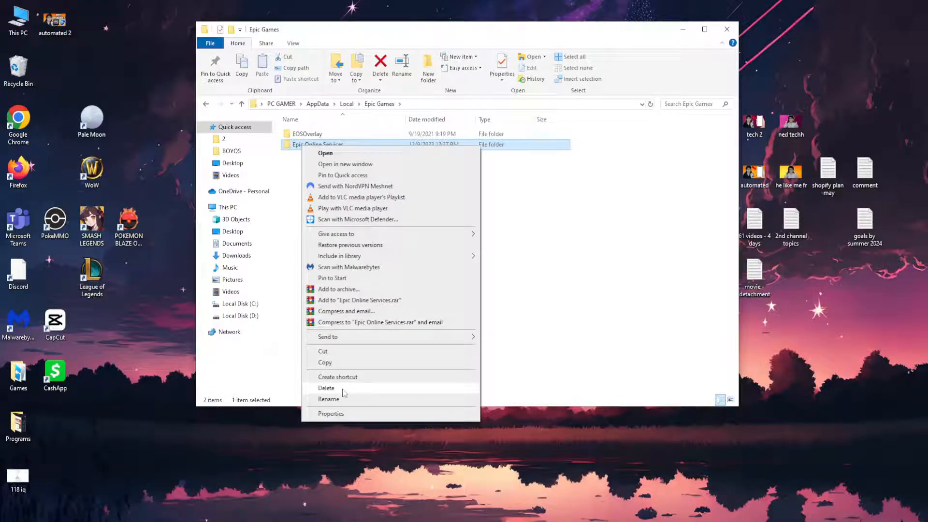
click(726, 29)
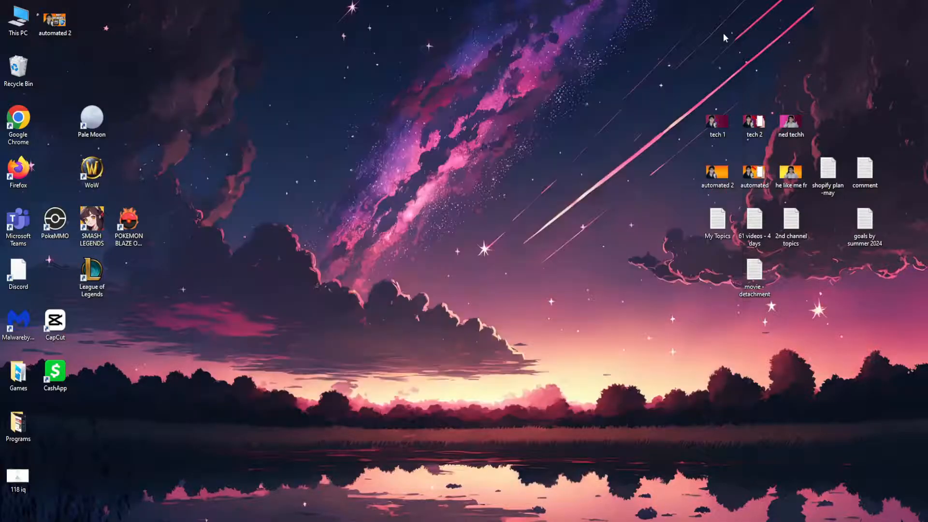
mouse_move(153, 453)
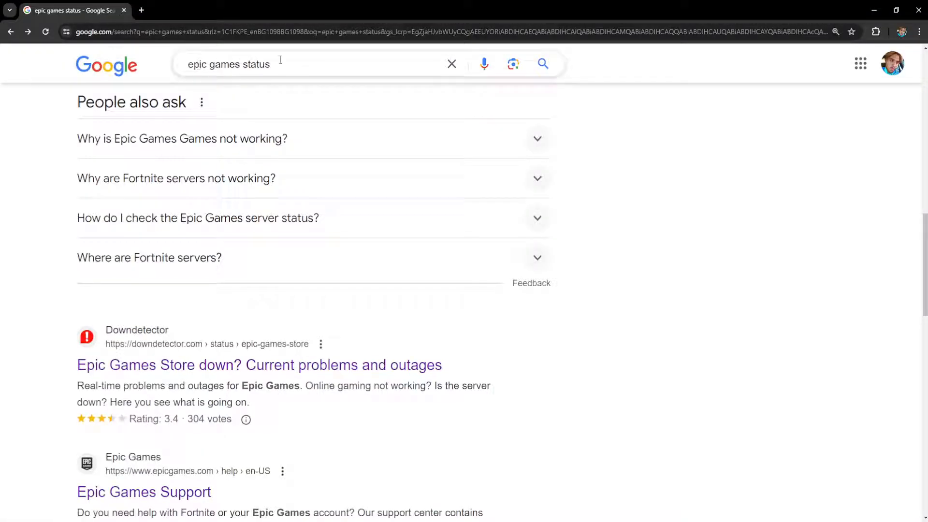
Scroll the 'epic games status' results to the Downdetector Epic Games Store entry.
scroll(up, 3)
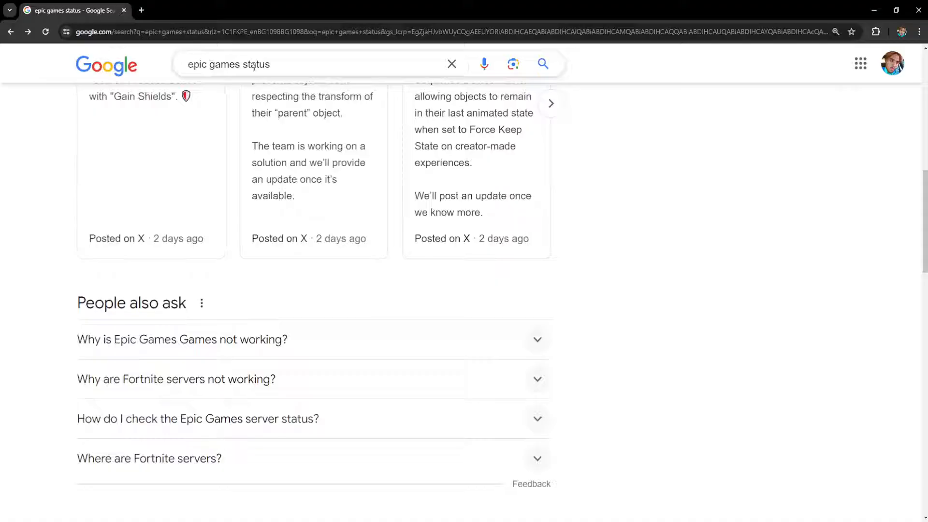
scroll(down, 3)
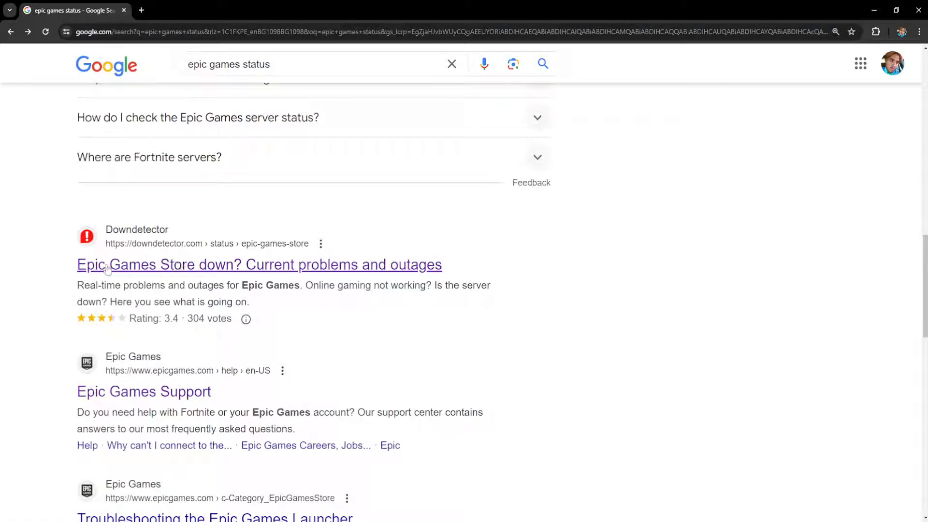
Review Downdetector's Epic Games Store page: no current problems, 24-hour chart, most-reported problems.
click(259, 265)
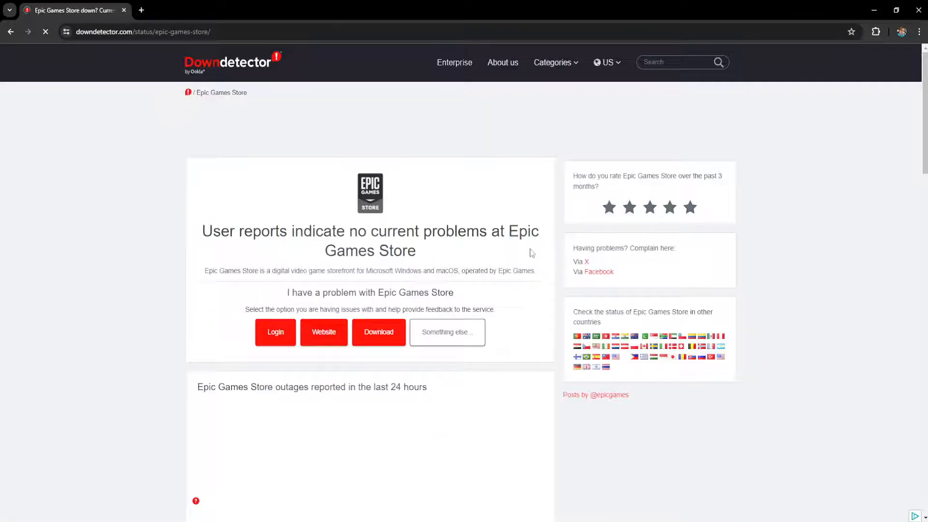
scroll(down, 3)
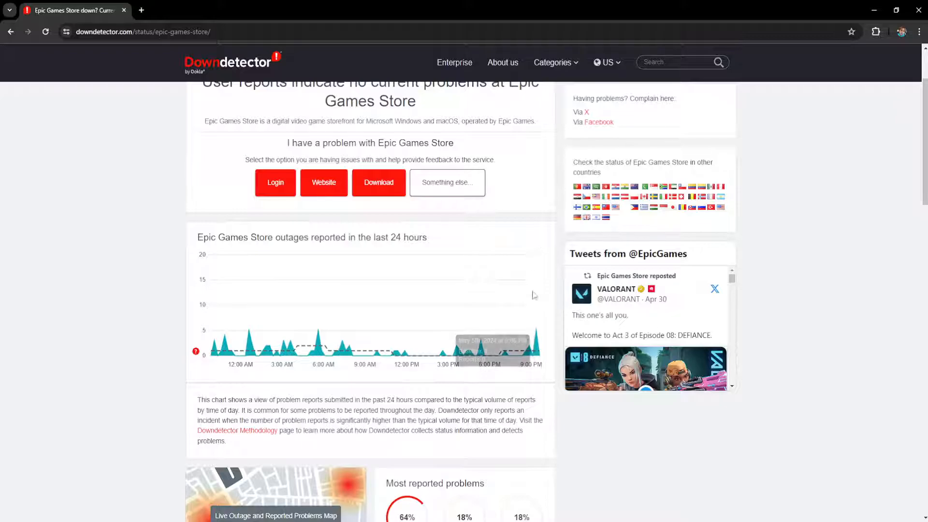
mouse_move(527, 294)
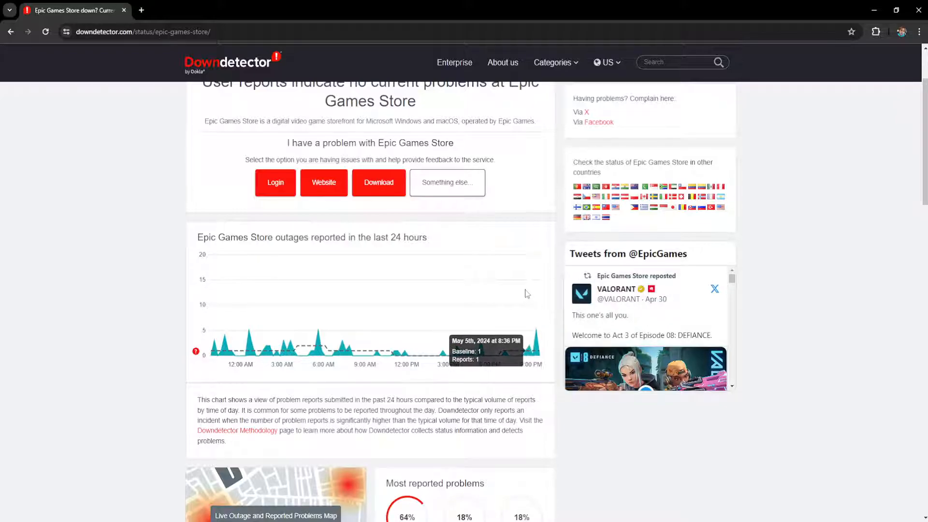
scroll(down, 3)
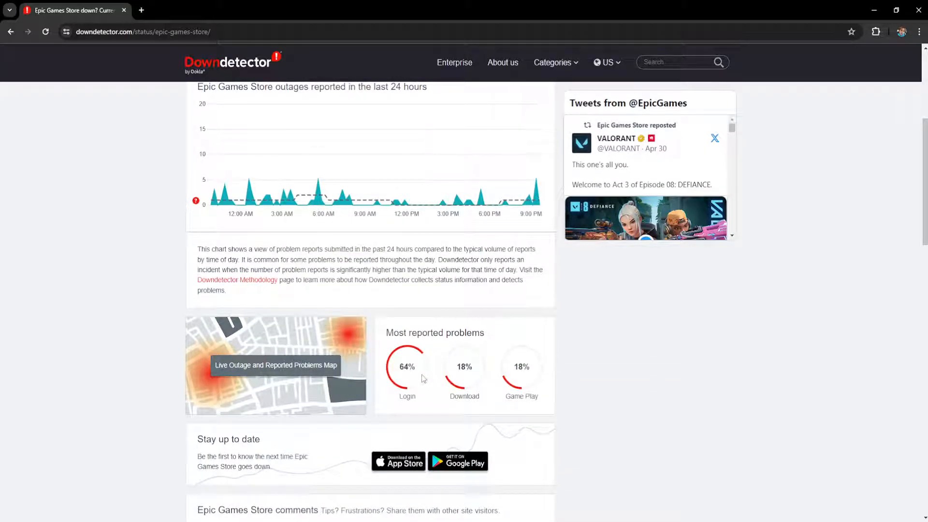
scroll(up, 3)
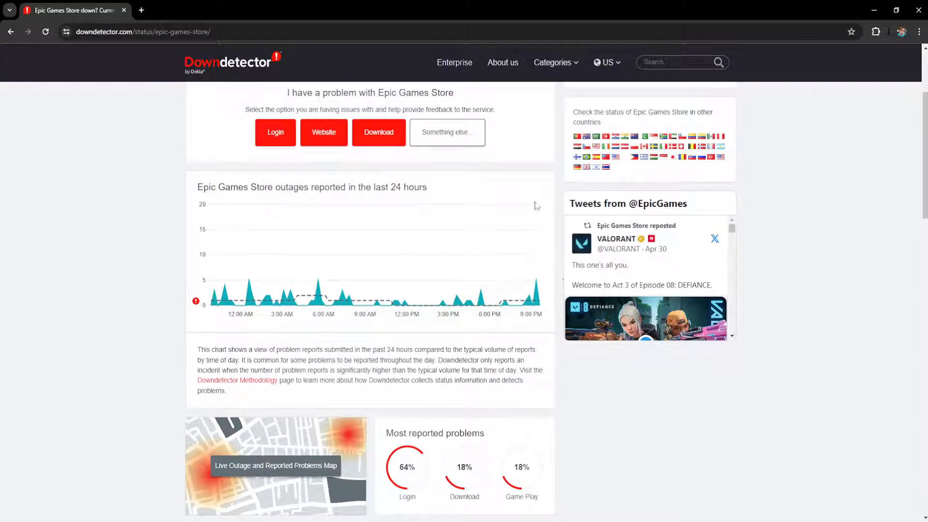